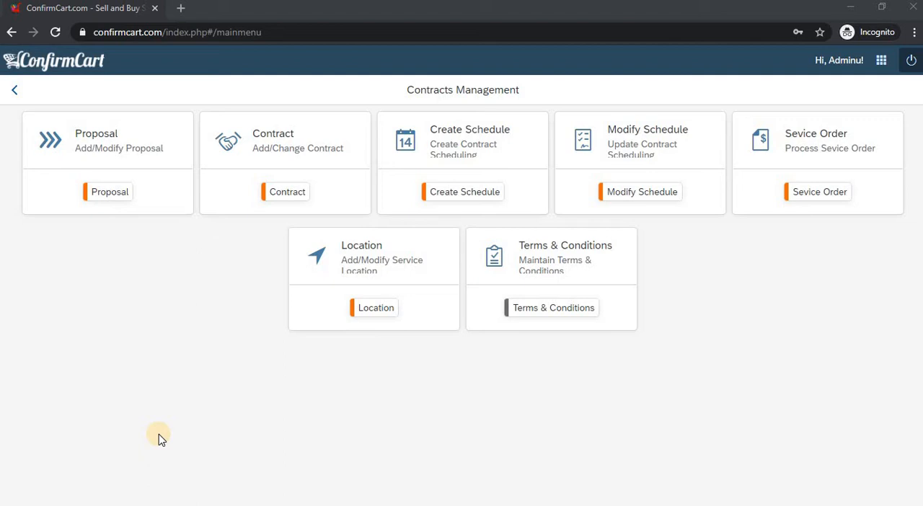
pyautogui.moveTo(364, 164)
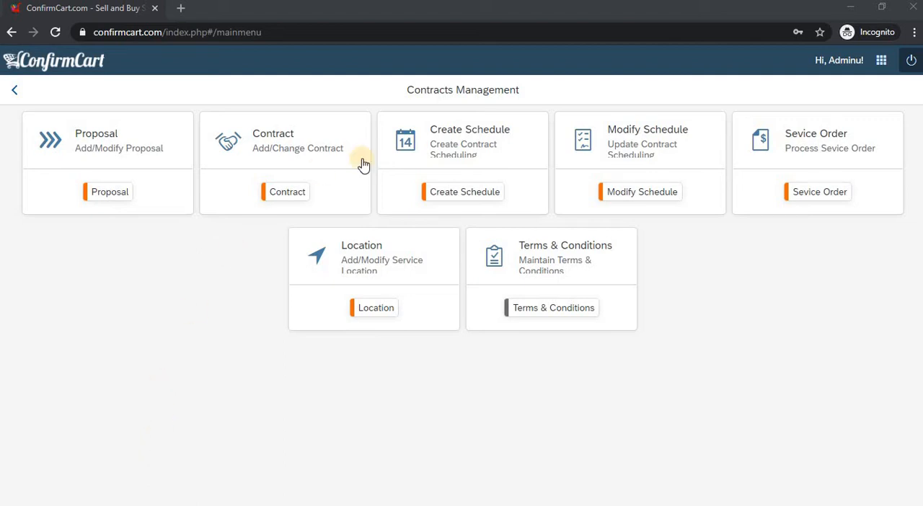
pyautogui.moveTo(195, 242)
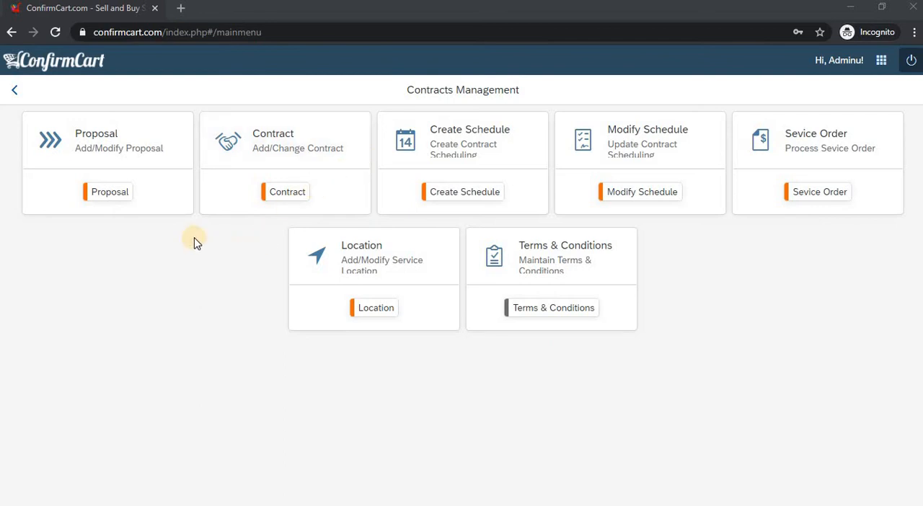
# - Choose the Proposal module from the Contracts Management menu
pyautogui.click(110, 192)
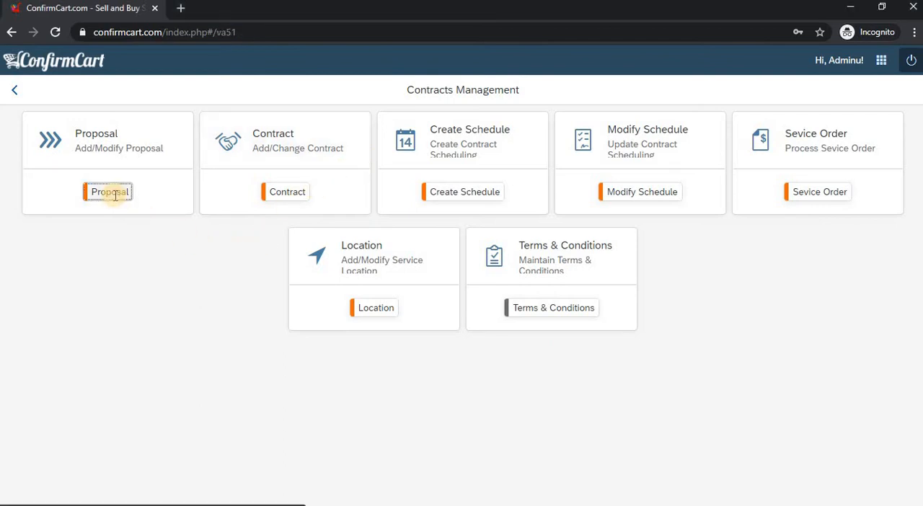
pyautogui.click(107, 192)
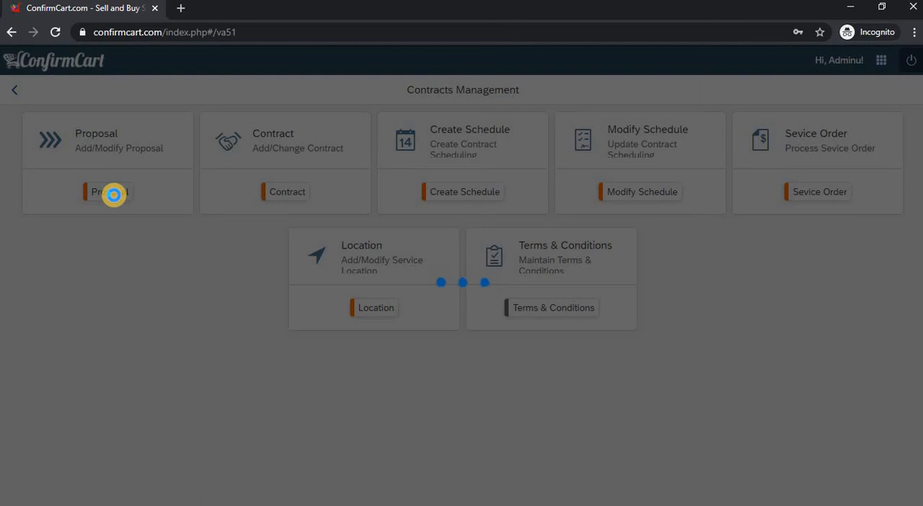
# - Open existing proposal number 1 in the Display Proposal pane
pyautogui.click(106, 192)
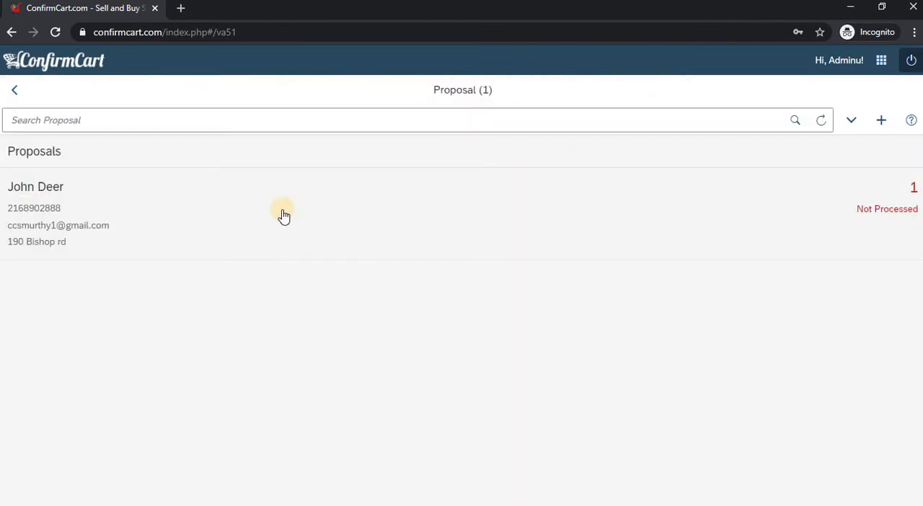
pyautogui.moveTo(191, 196)
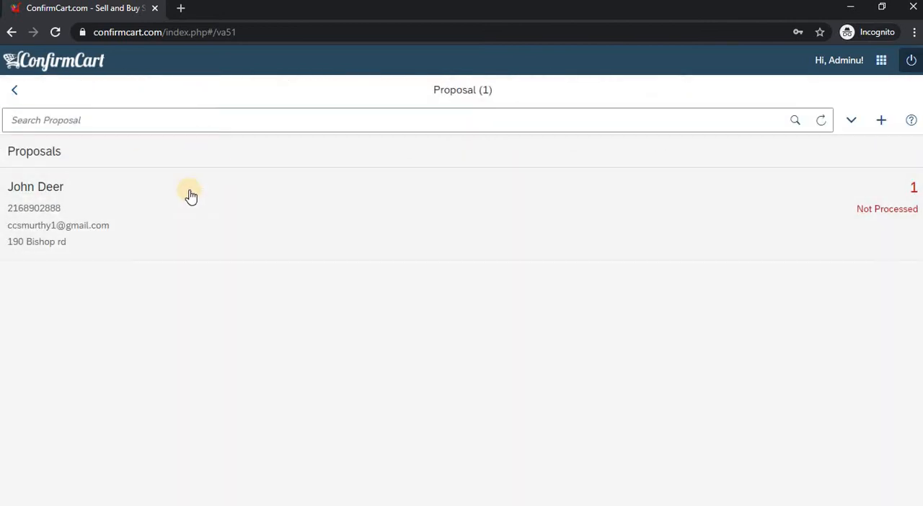
pyautogui.moveTo(198, 148)
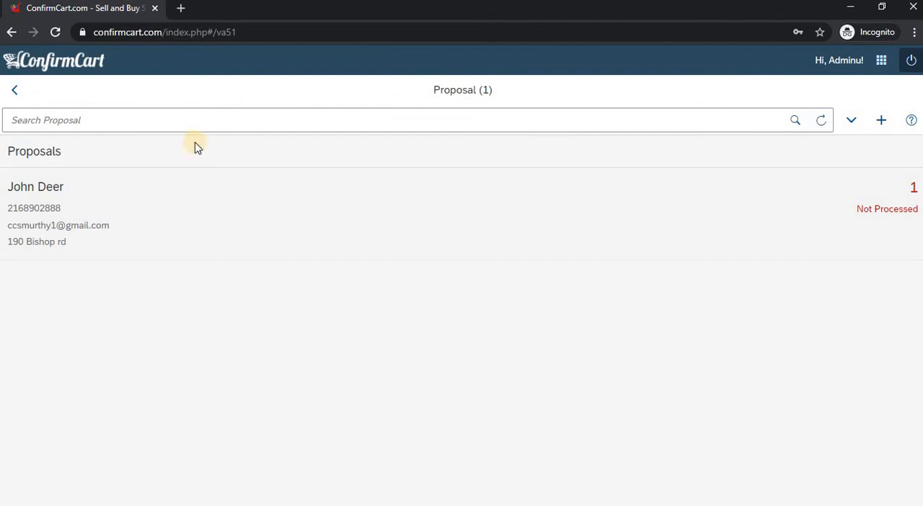
pyautogui.click(35, 209)
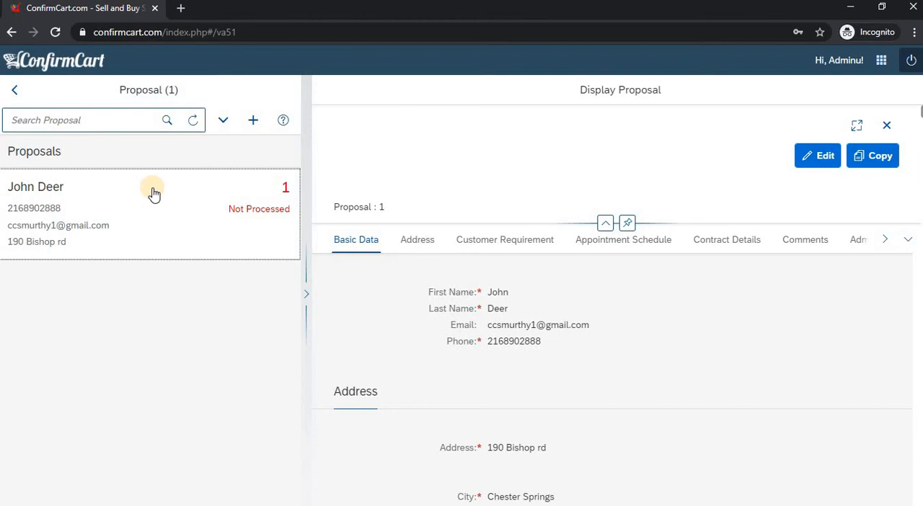
pyautogui.moveTo(381, 278)
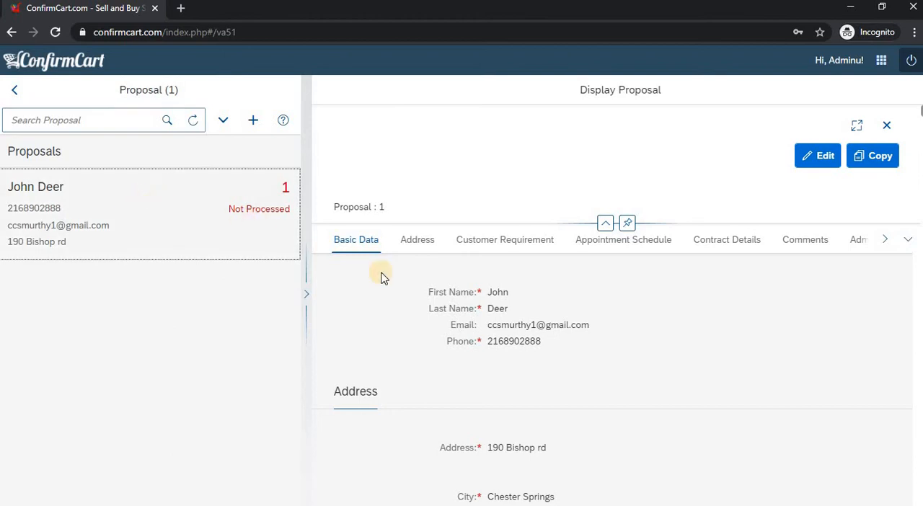
pyautogui.moveTo(452, 306)
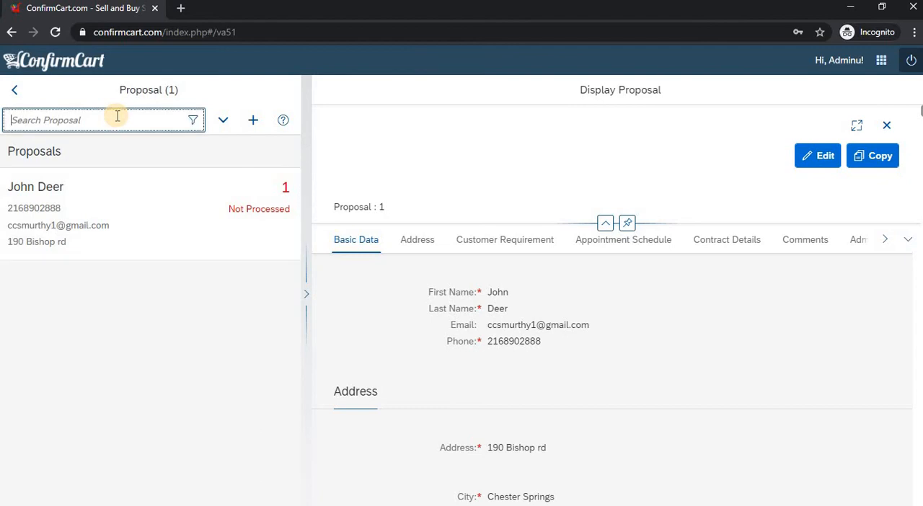
pyautogui.moveTo(86, 148)
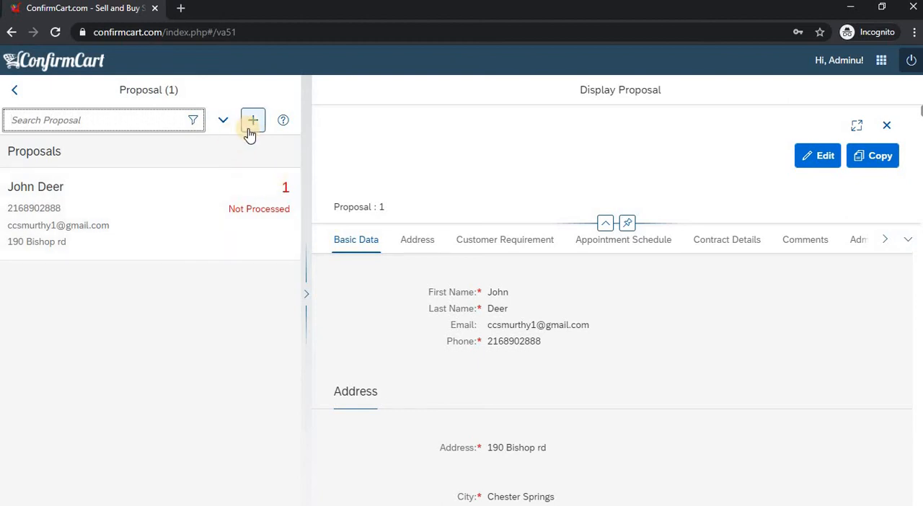
pyautogui.moveTo(252, 119)
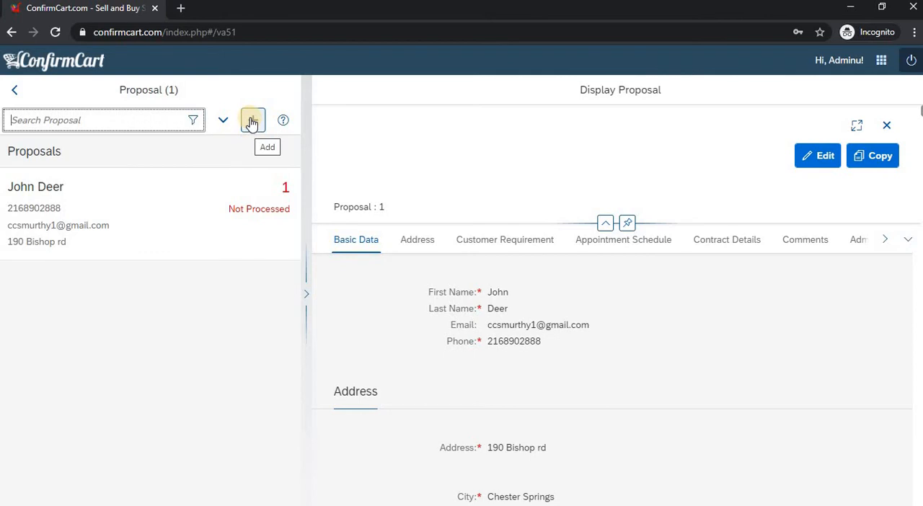
# - Start a blank new proposal and browse its Address, Customer Requirement and Basic Data tabs
pyautogui.click(252, 119)
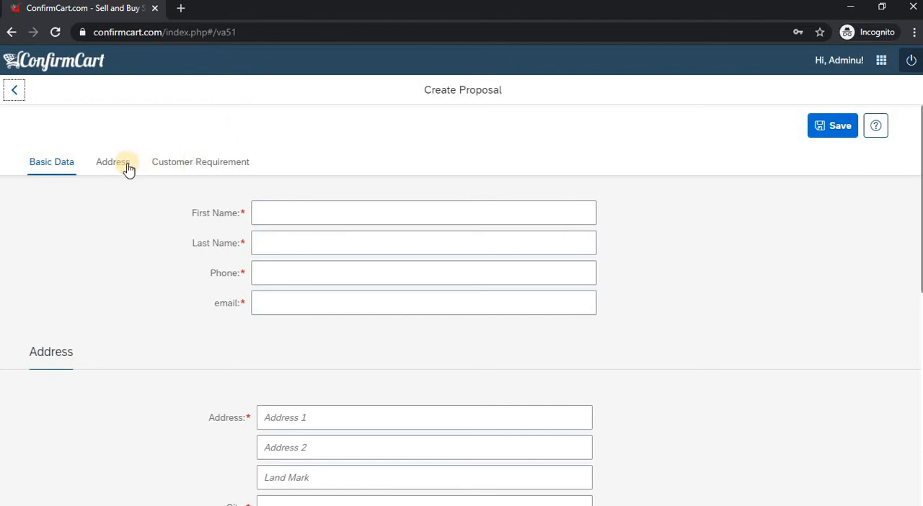
pyautogui.moveTo(61, 166)
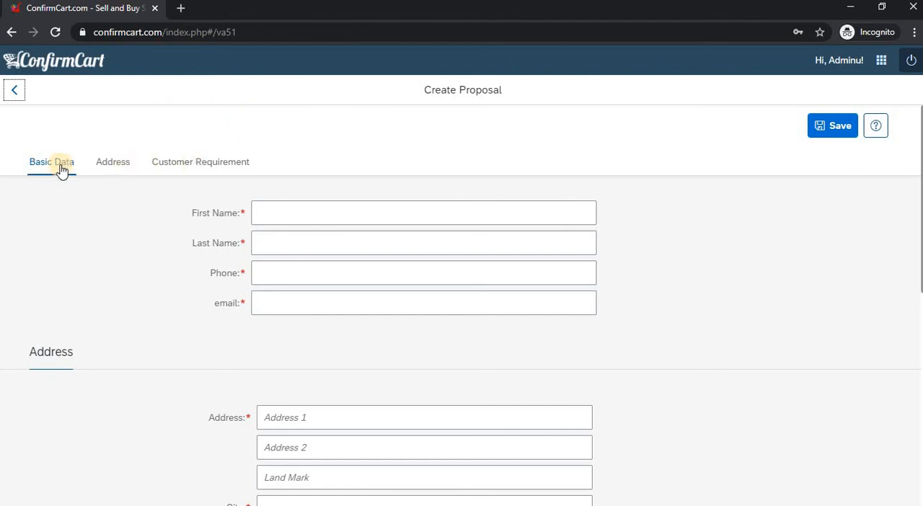
pyautogui.click(113, 162)
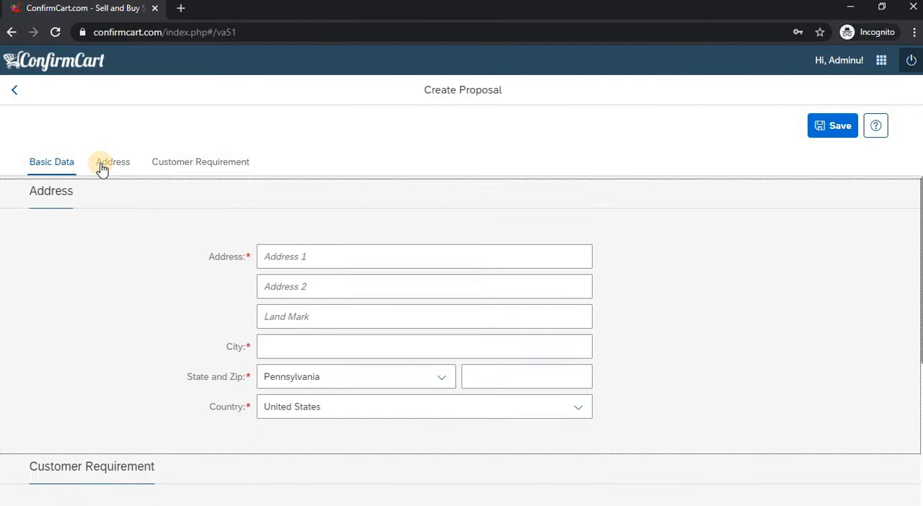
pyautogui.click(113, 161)
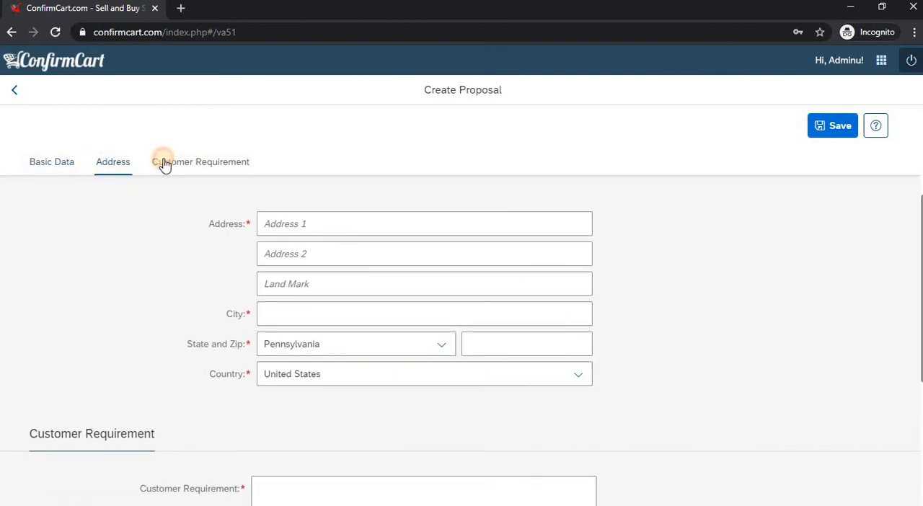
pyautogui.click(200, 161)
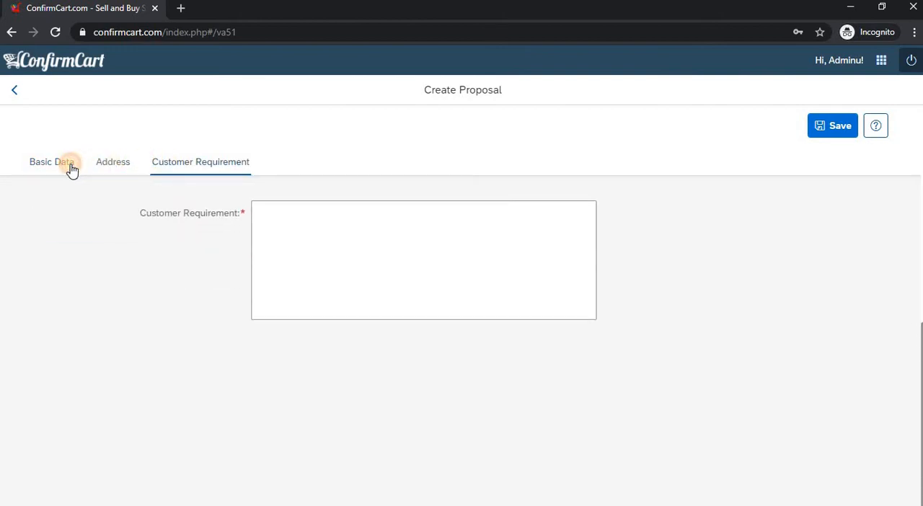
pyautogui.click(51, 162)
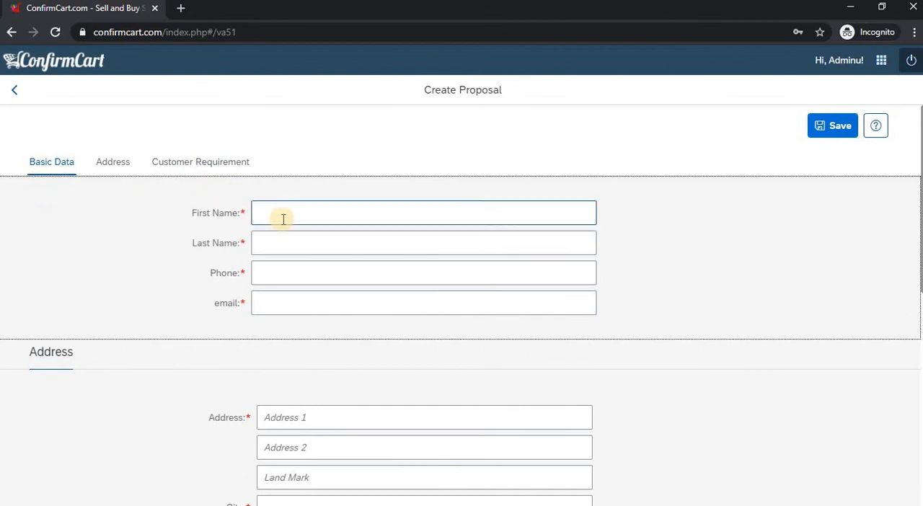
pyautogui.click(423, 212)
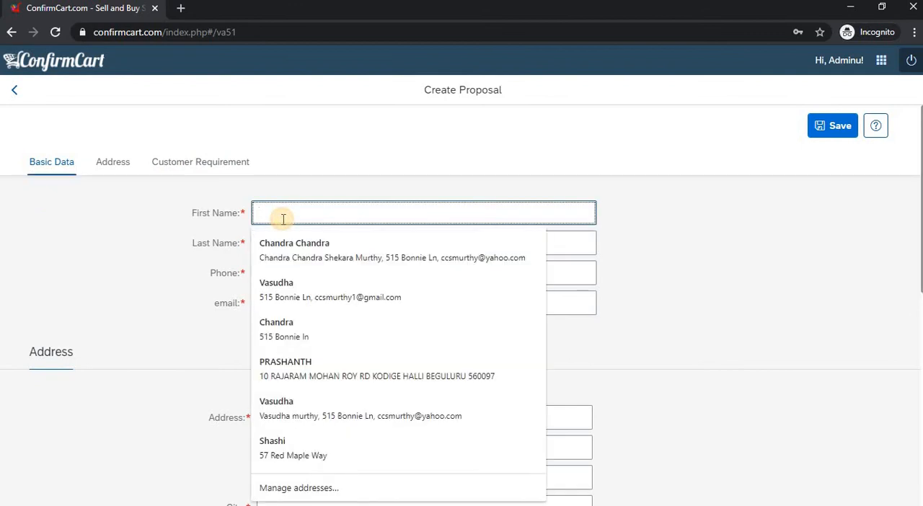
pyautogui.write('k')
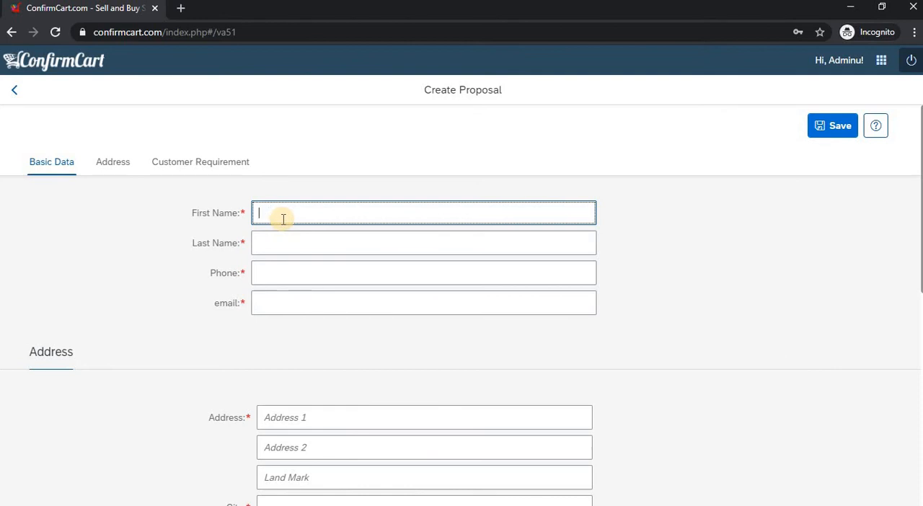
pyautogui.write('K')
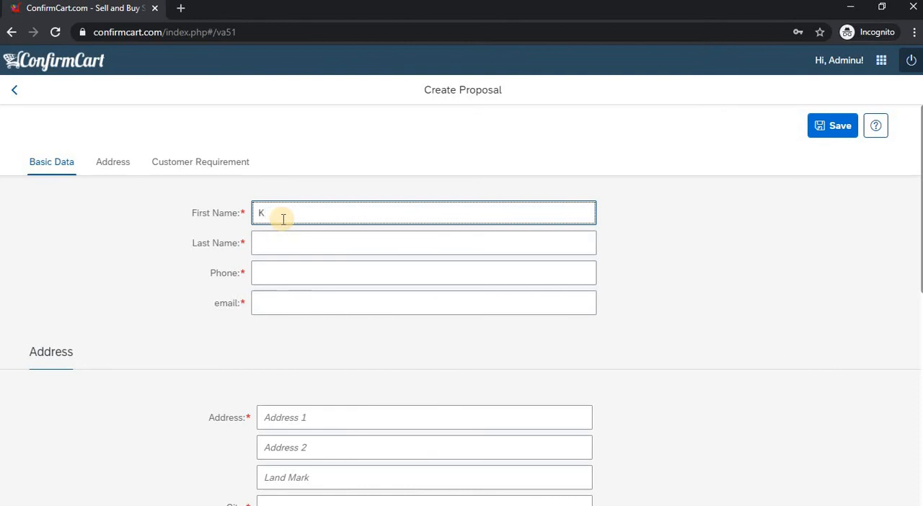
pyautogui.write('elly')
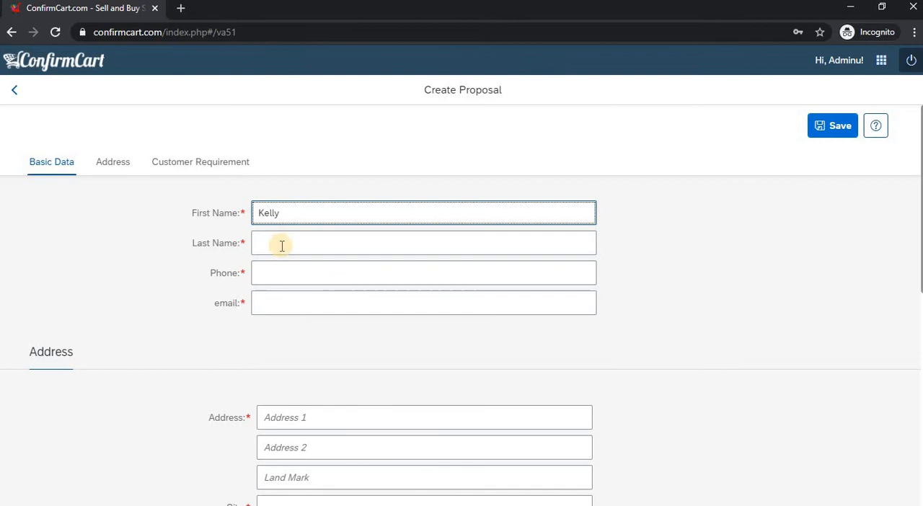
pyautogui.click(424, 243)
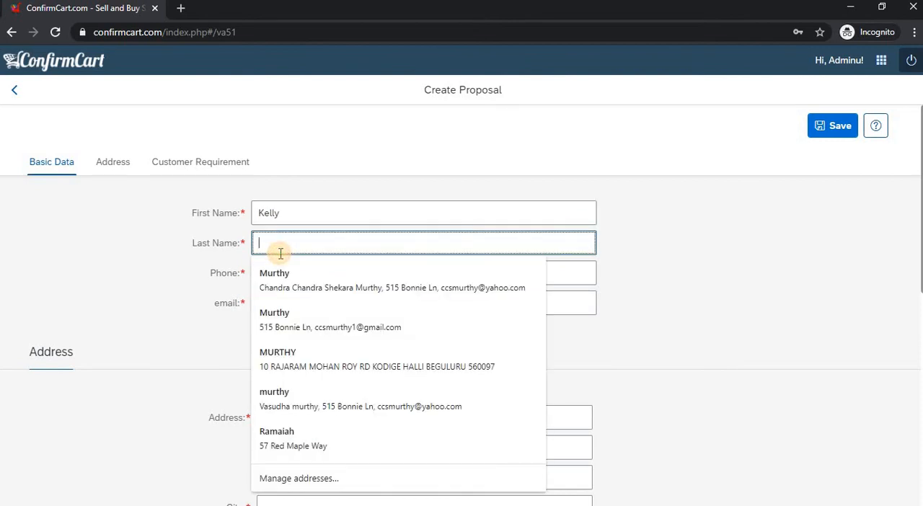
pyautogui.write('Murph')
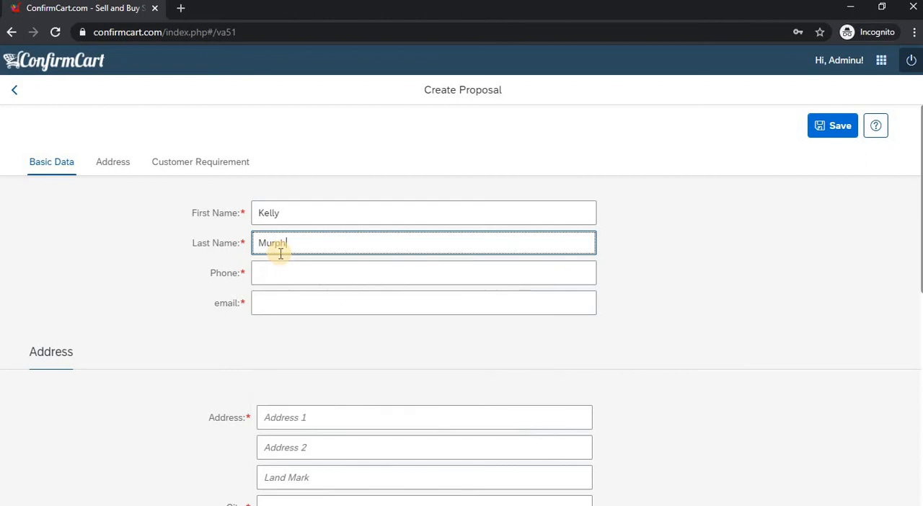
# - Enter the phone number and pick the saved email suggestion, auto-filling the address
pyautogui.click(423, 272)
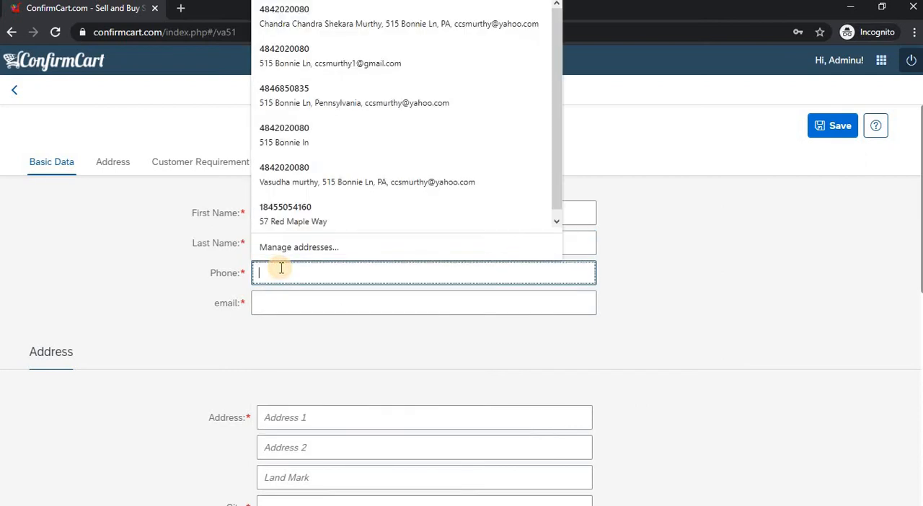
pyautogui.write('3')
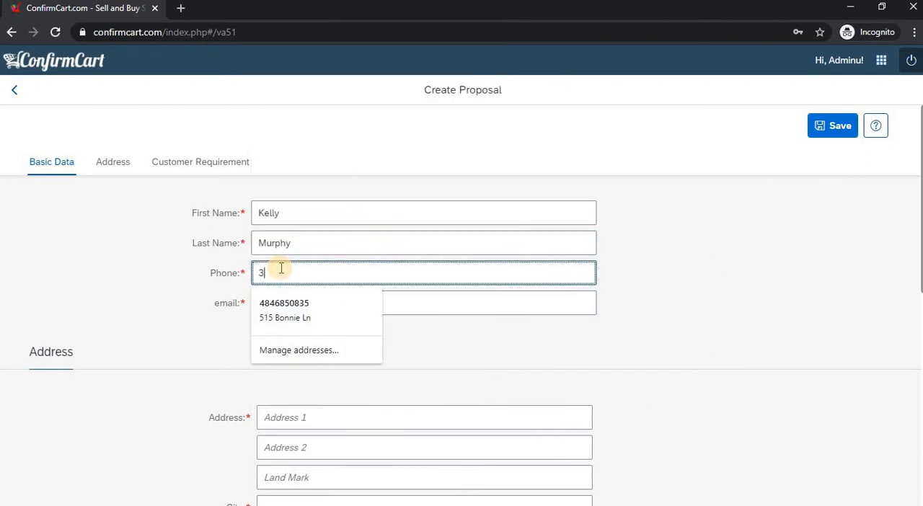
pyautogui.write('789992777')
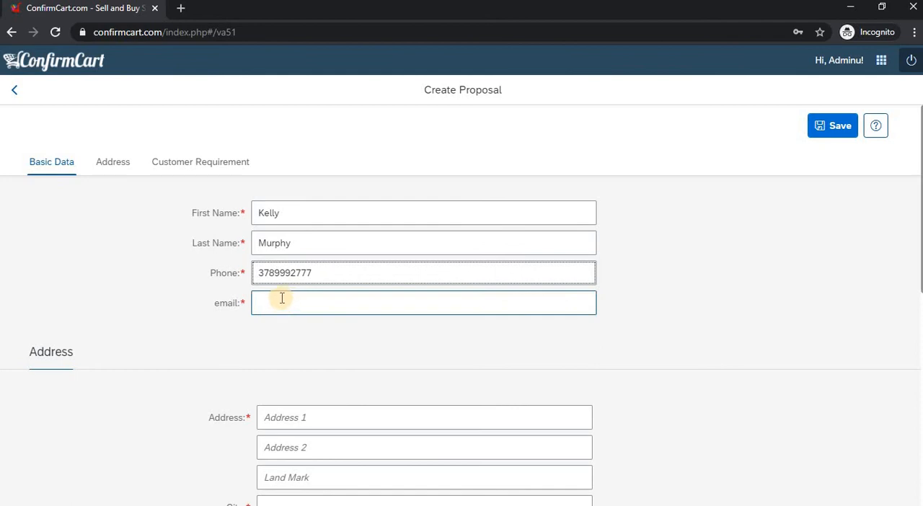
pyautogui.click(423, 303)
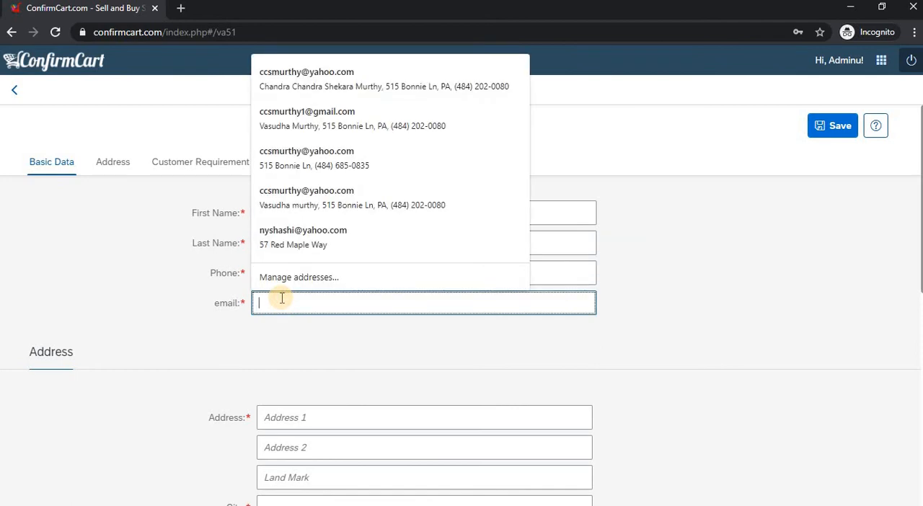
pyautogui.write('k')
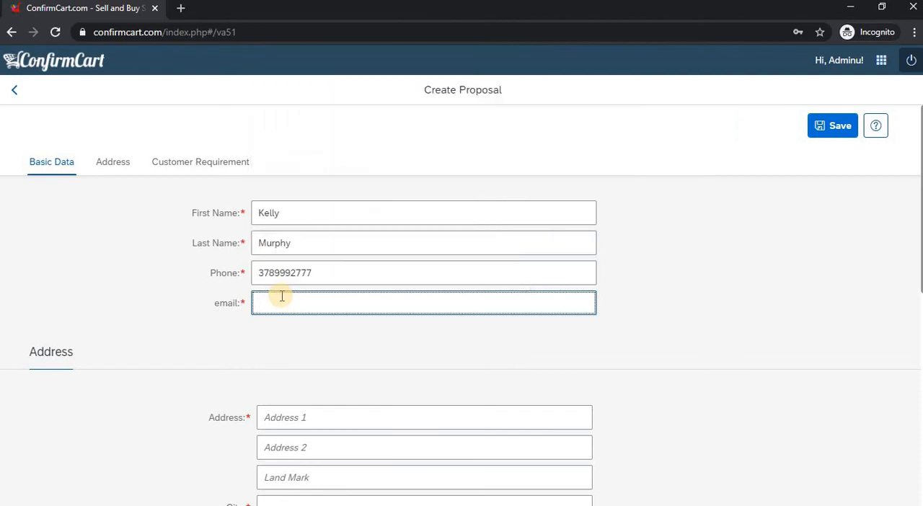
pyautogui.write('cc')
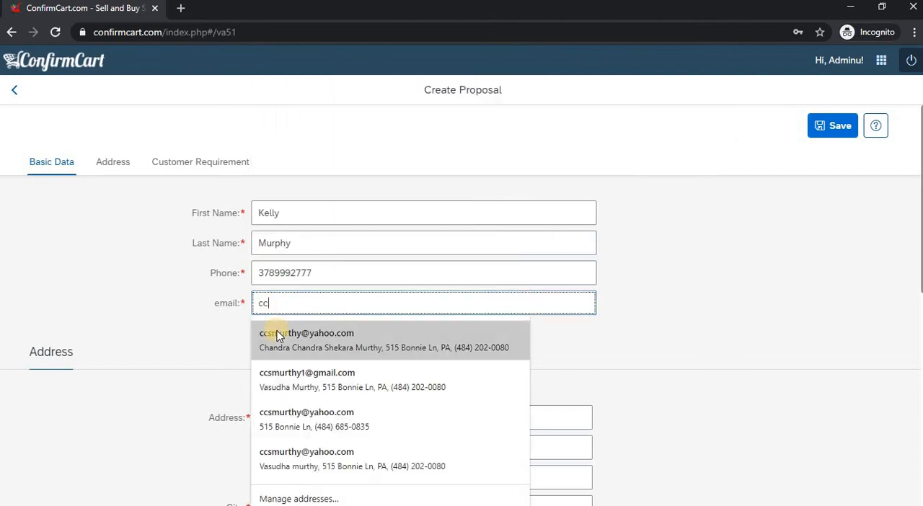
pyautogui.click(306, 378)
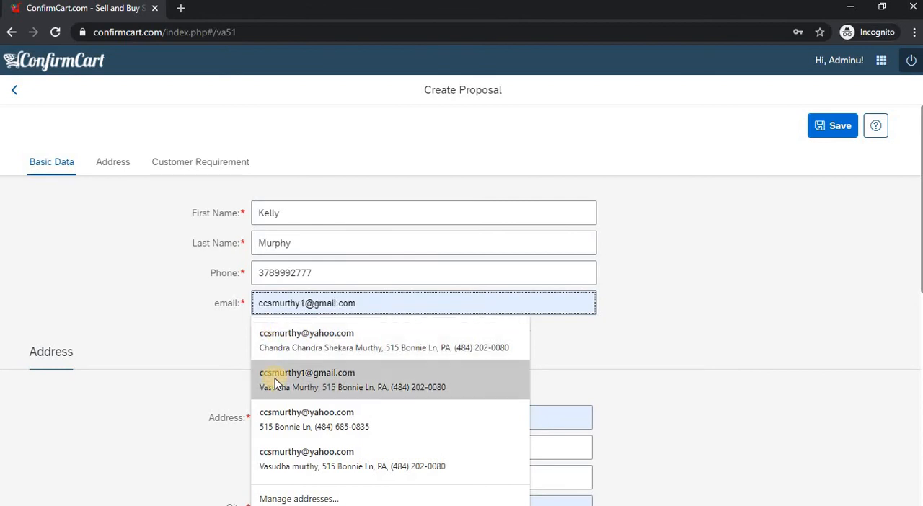
pyautogui.click(306, 378)
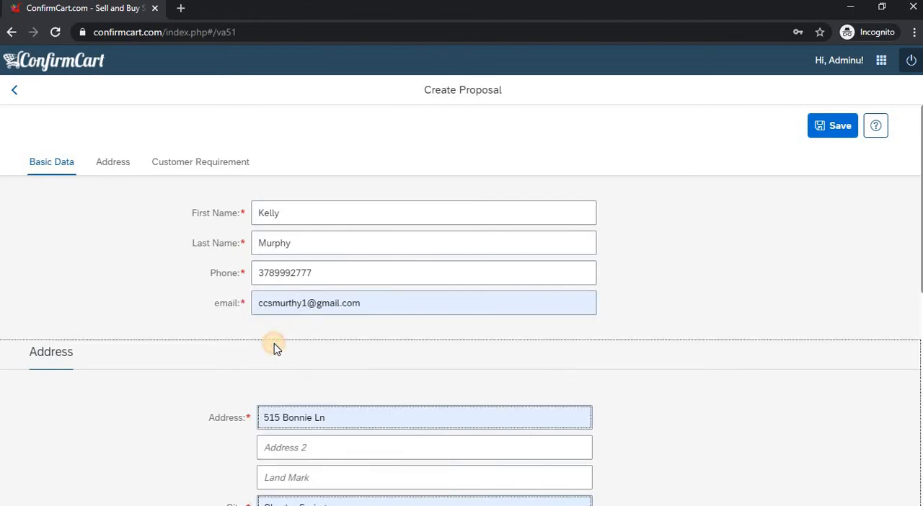
pyautogui.click(280, 417)
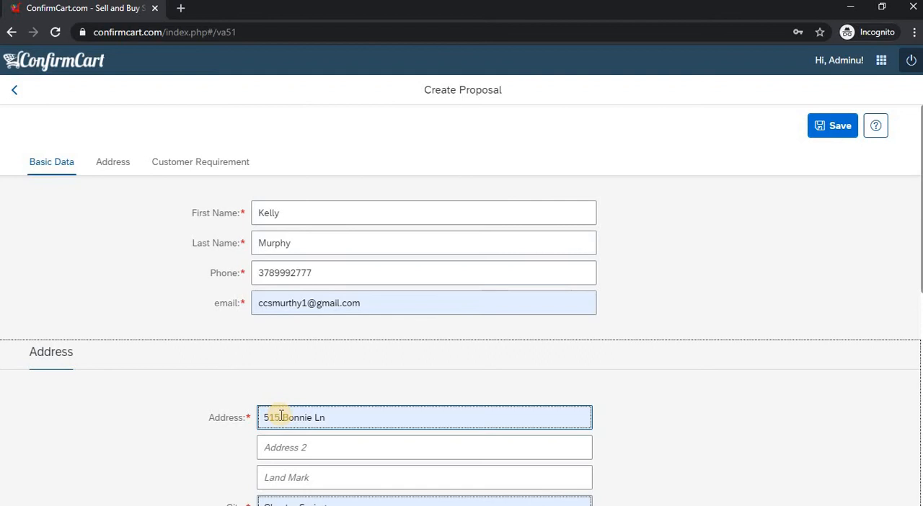
pyautogui.click(424, 418)
pyautogui.write('6')
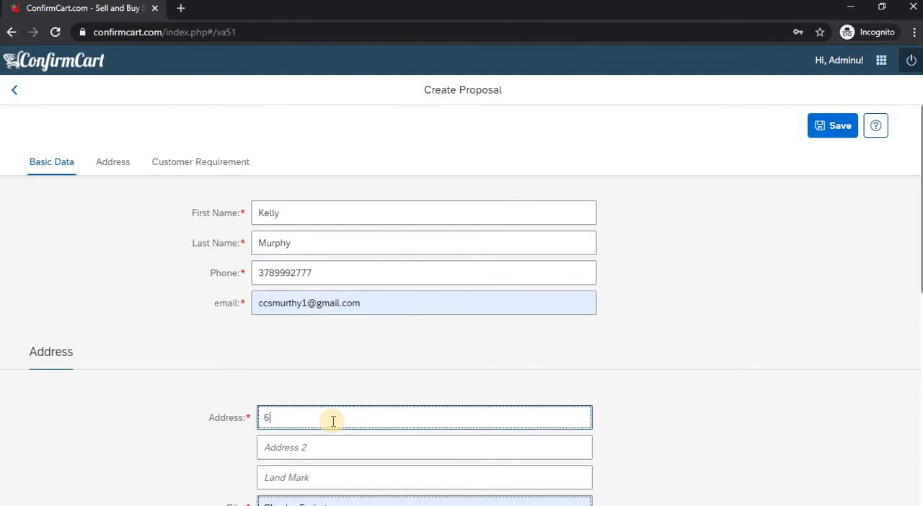
pyautogui.write('17')
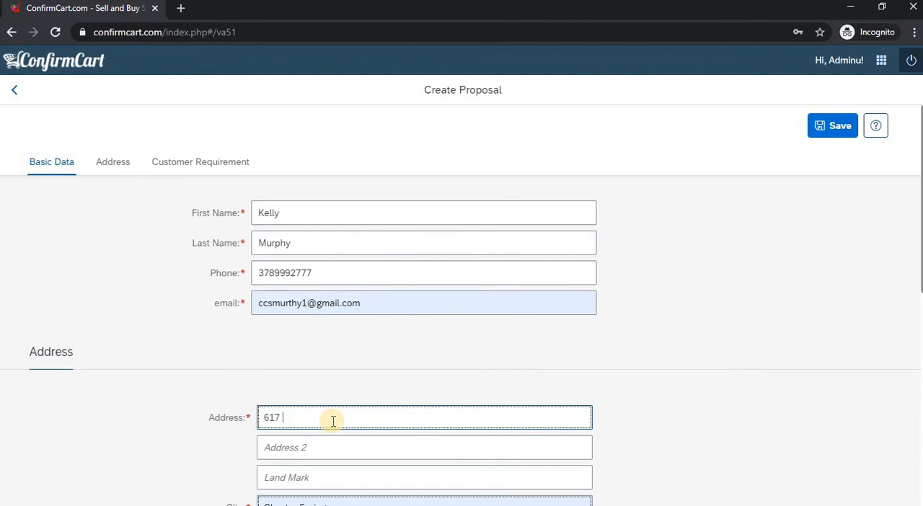
pyautogui.write('Nye')
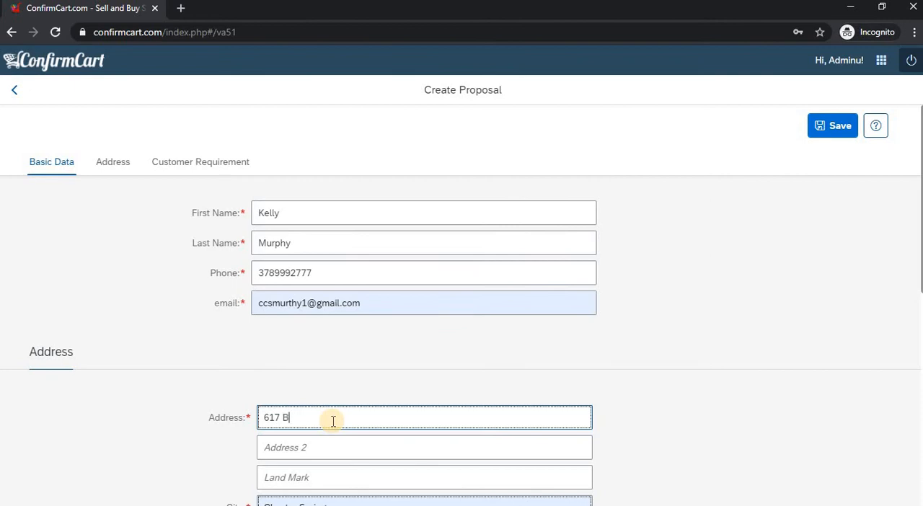
pyautogui.write('u')
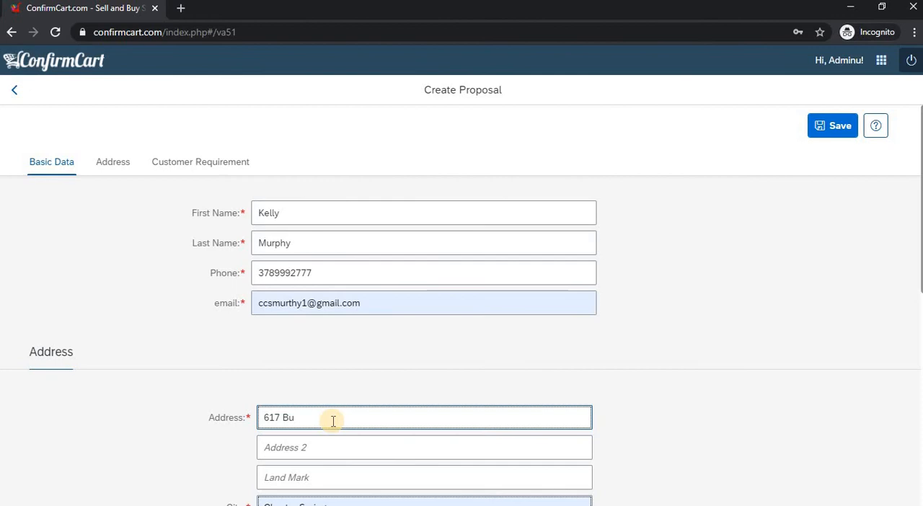
pyautogui.write('yer')
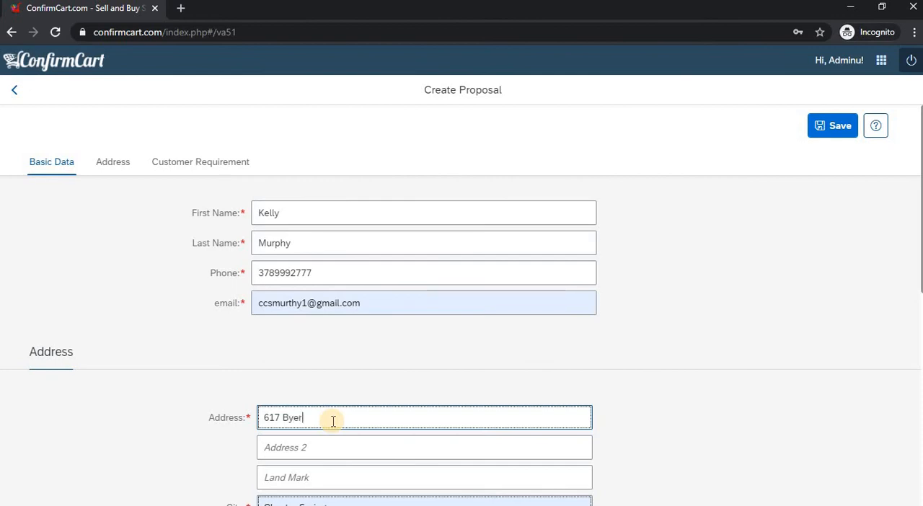
pyautogui.write('s Rd')
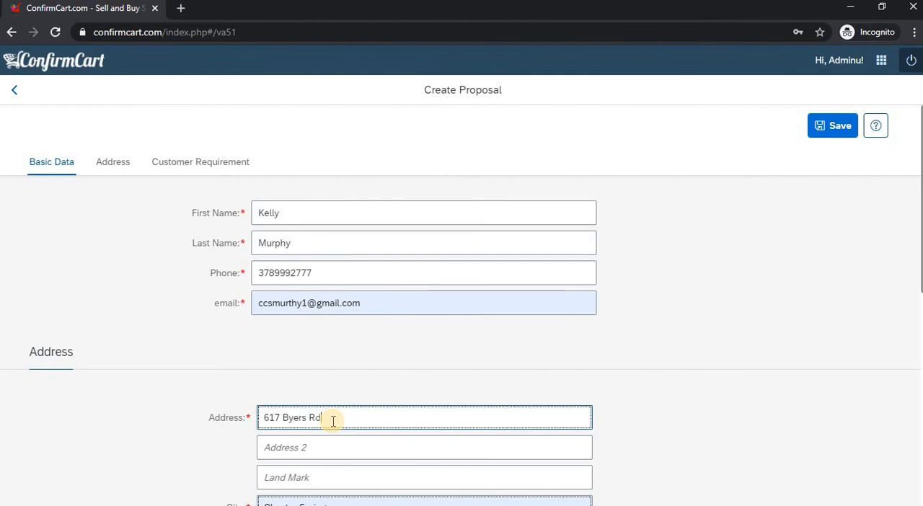
pyautogui.moveTo(638, 305)
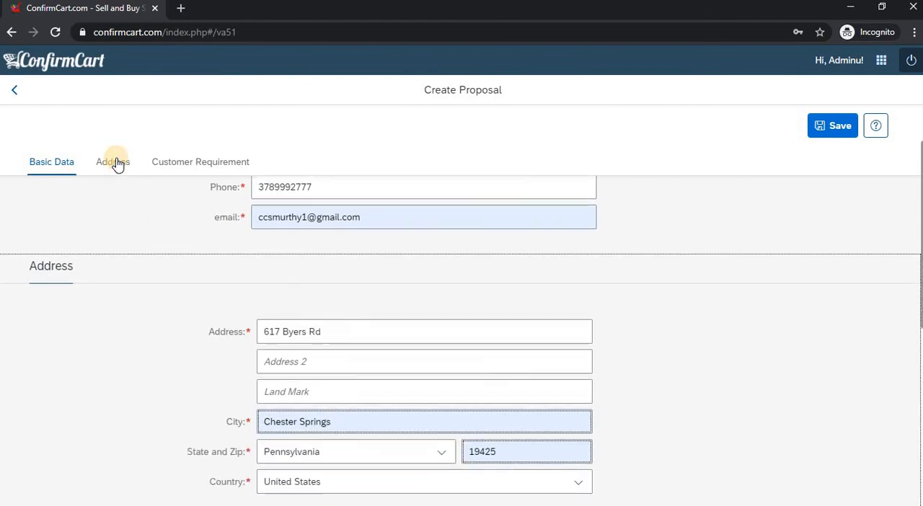
pyautogui.click(112, 162)
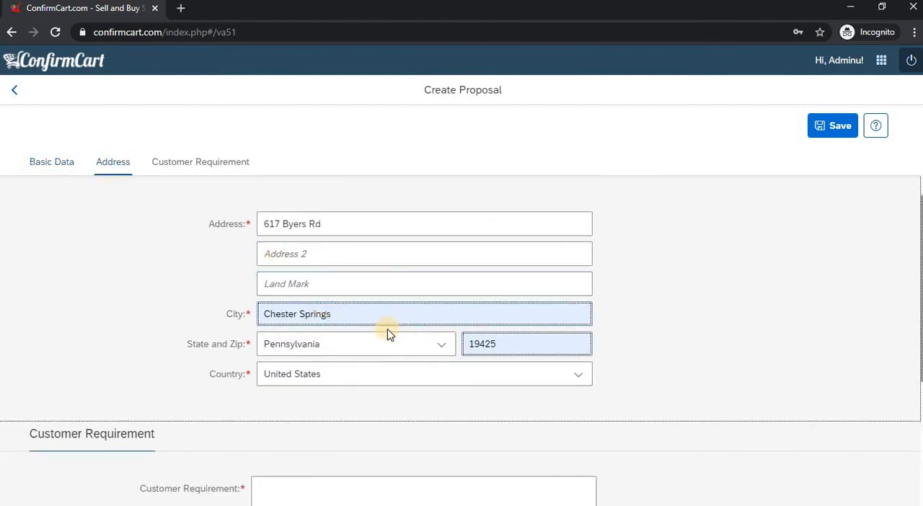
pyautogui.moveTo(265, 171)
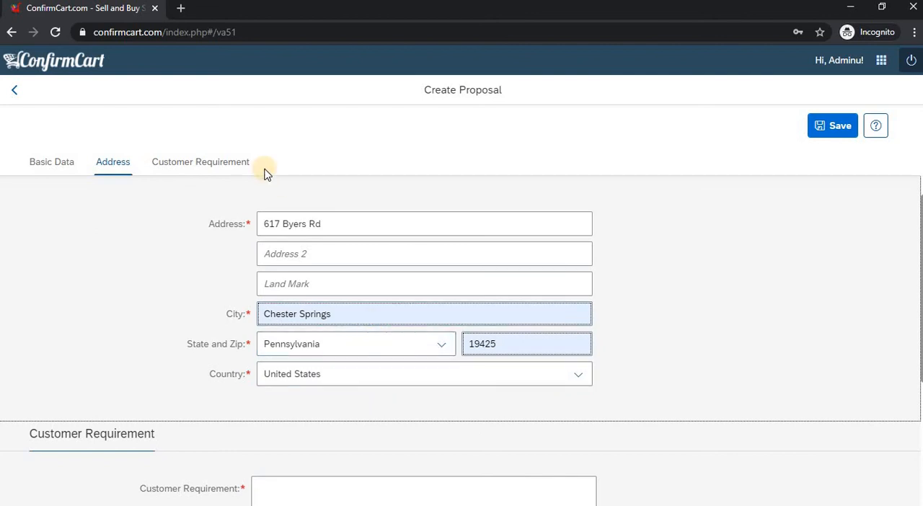
pyautogui.click(200, 162)
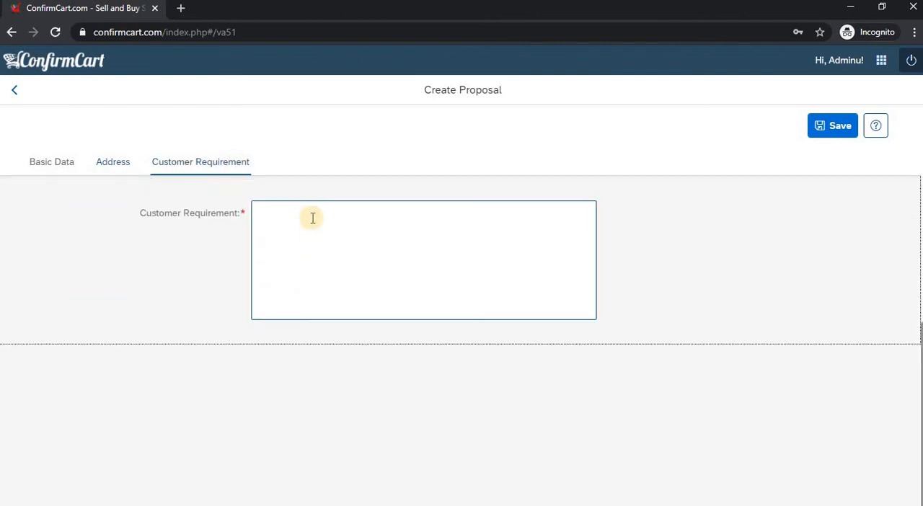
# - Write the requirement 'I need an estimate for a finished basement', correcting the misspelling
pyautogui.click(312, 218)
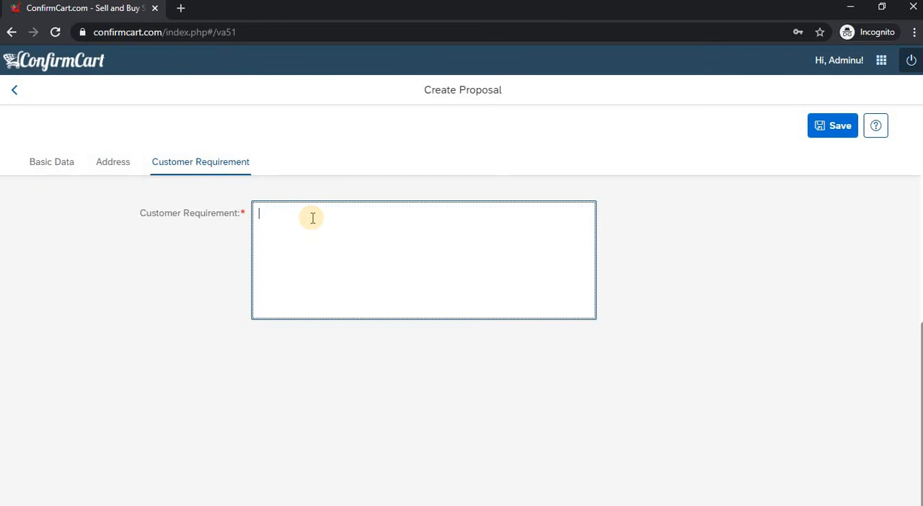
pyautogui.write('I need')
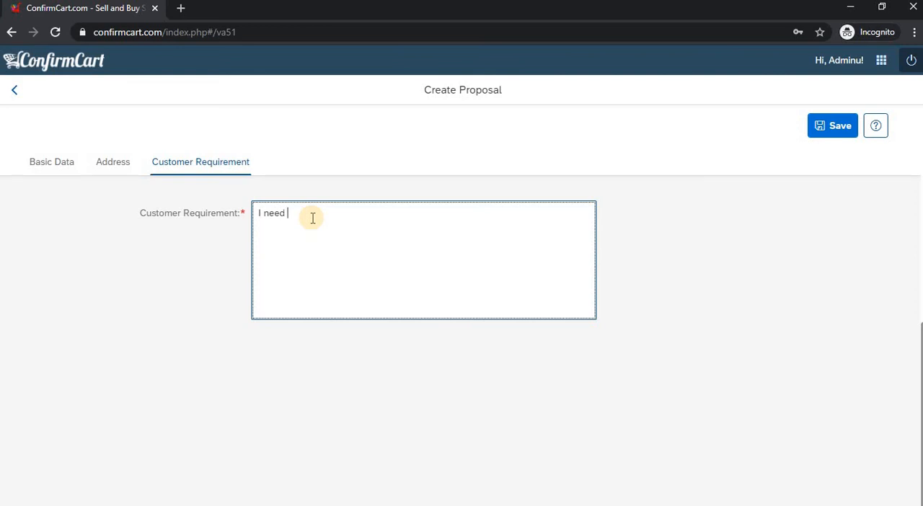
pyautogui.write('an ex')
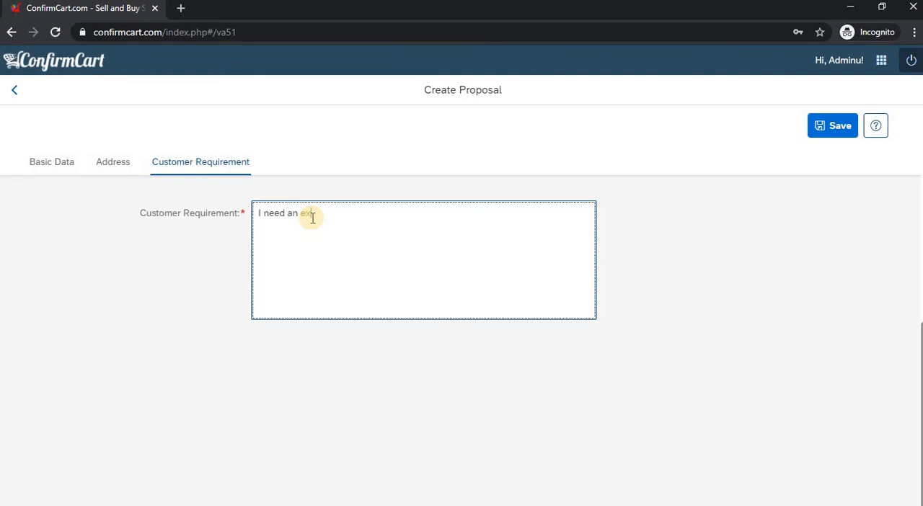
pyautogui.write('stimate for m')
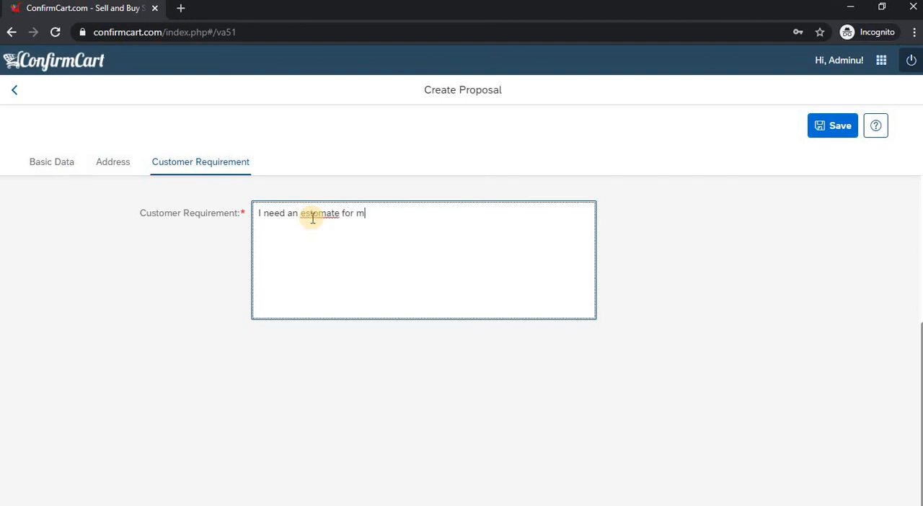
pyautogui.write('y basemen')
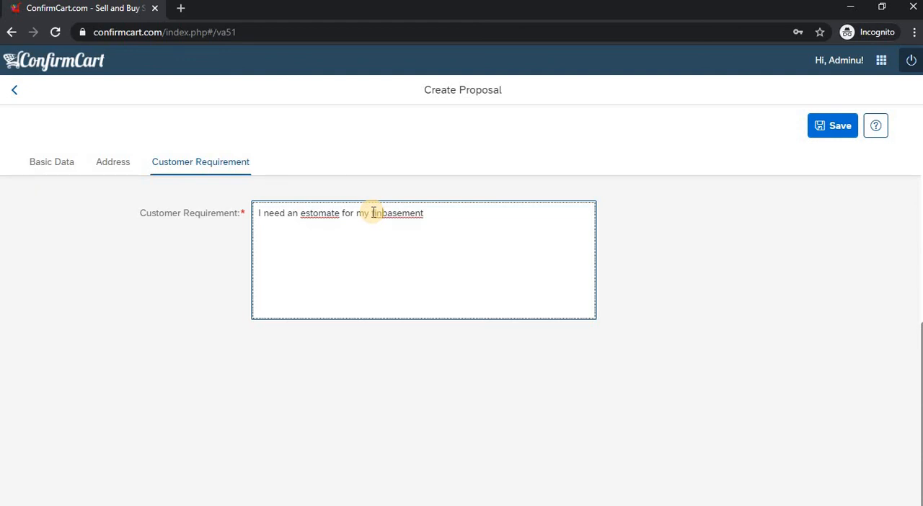
pyautogui.write('finished')
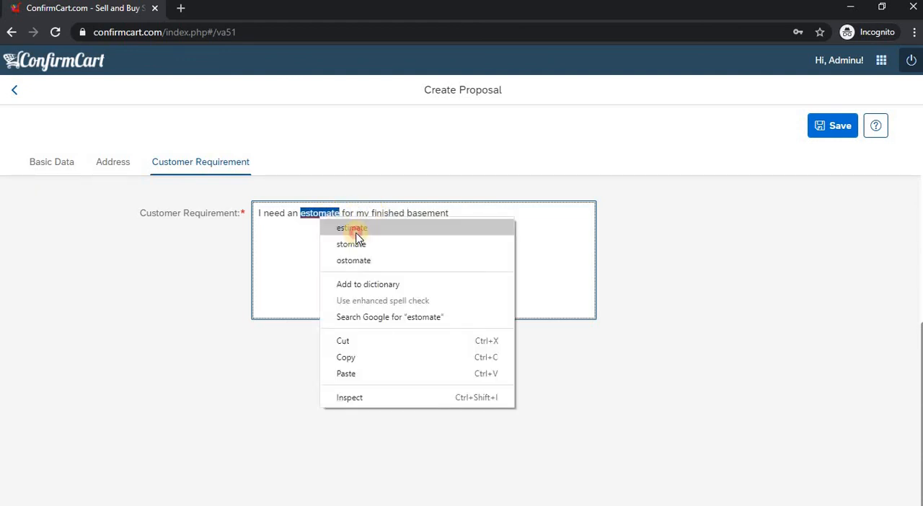
pyautogui.click(351, 228)
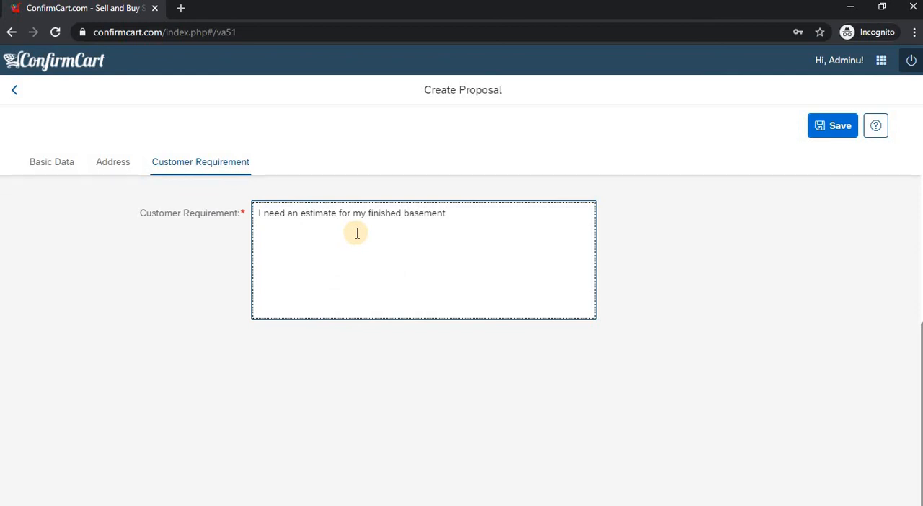
pyautogui.moveTo(767, 149)
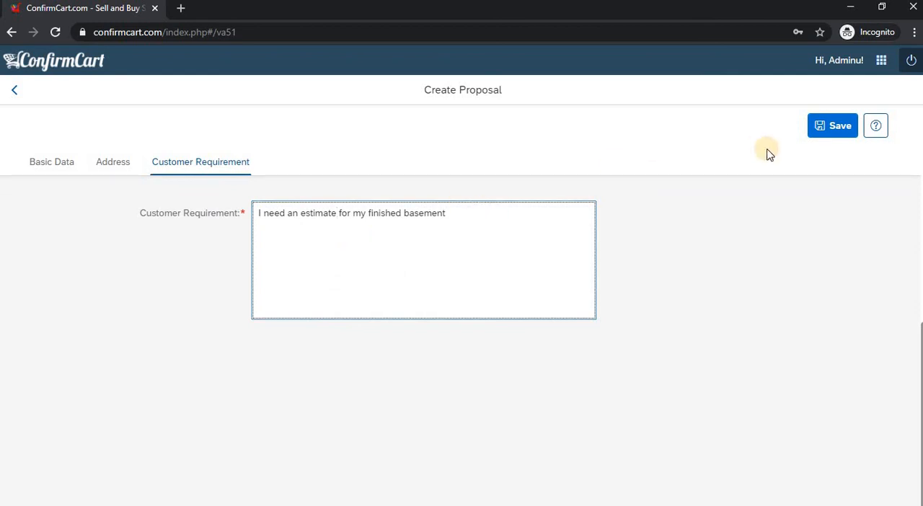
# - Save the proposal as number 2 and dismiss the success dialog
pyautogui.click(833, 125)
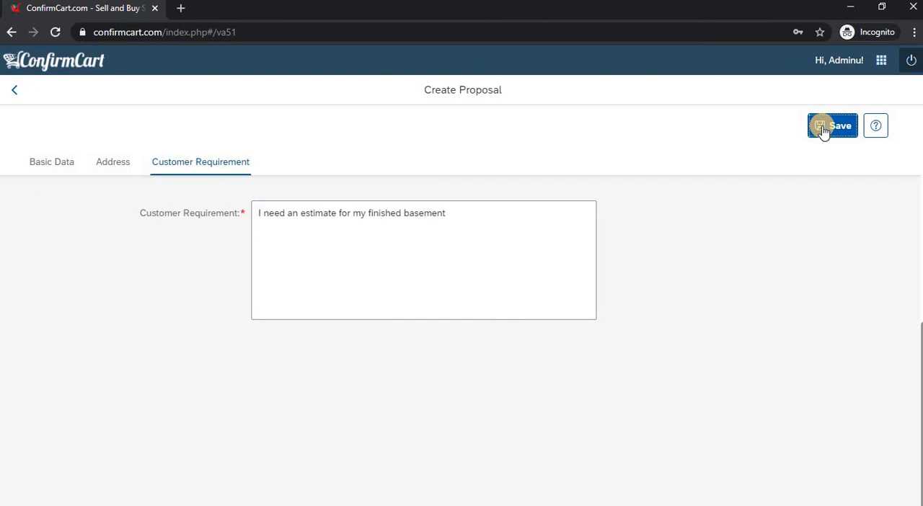
pyautogui.click(832, 125)
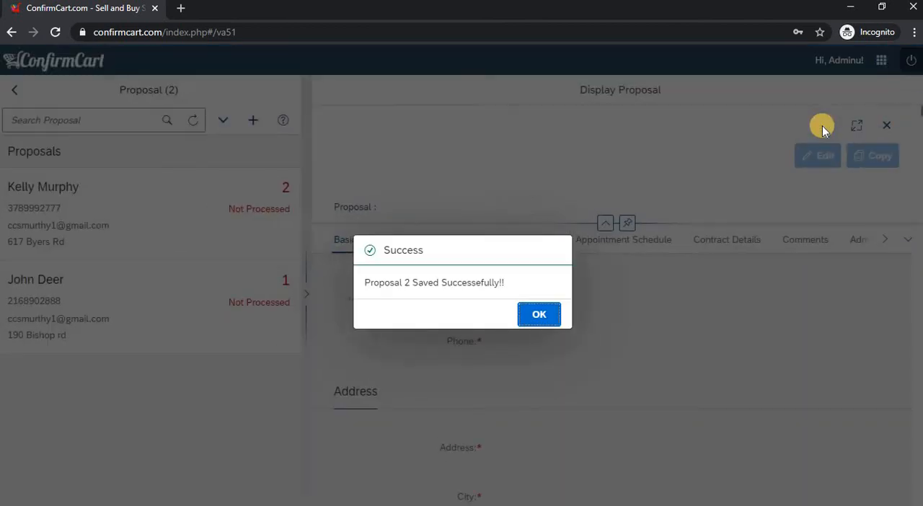
pyautogui.click(538, 314)
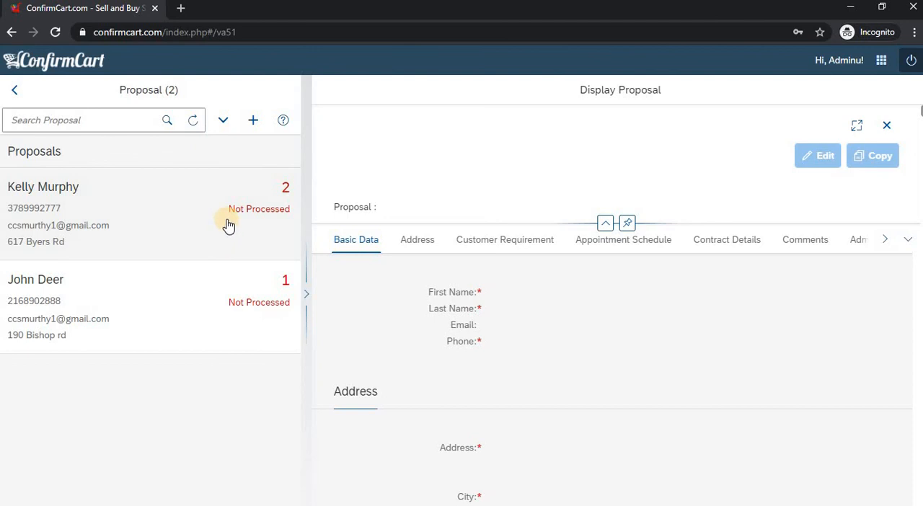
pyautogui.click(93, 120)
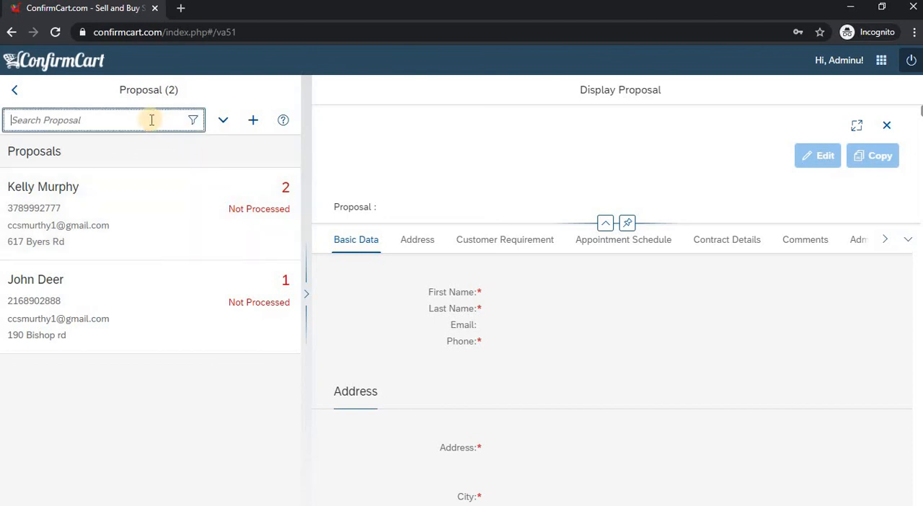
# - Search the proposal list by a partial customer name
pyautogui.write('ke')
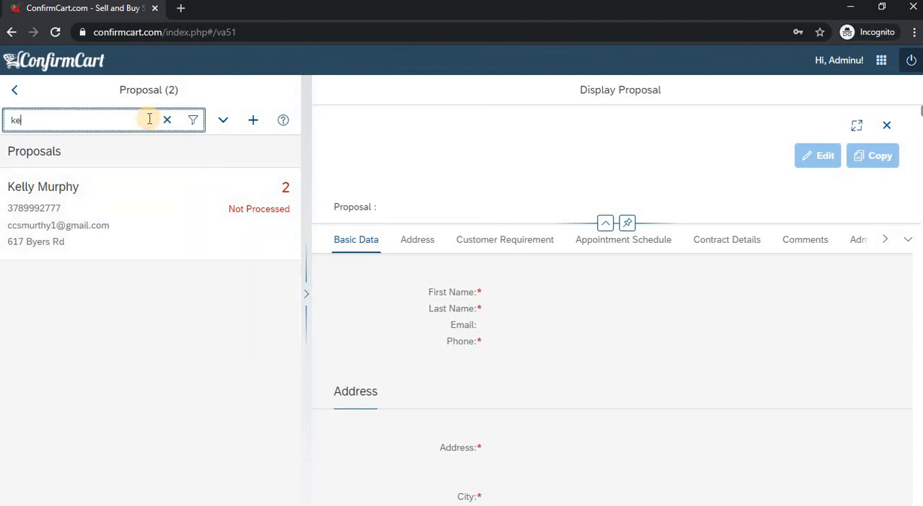
pyautogui.write('jo')
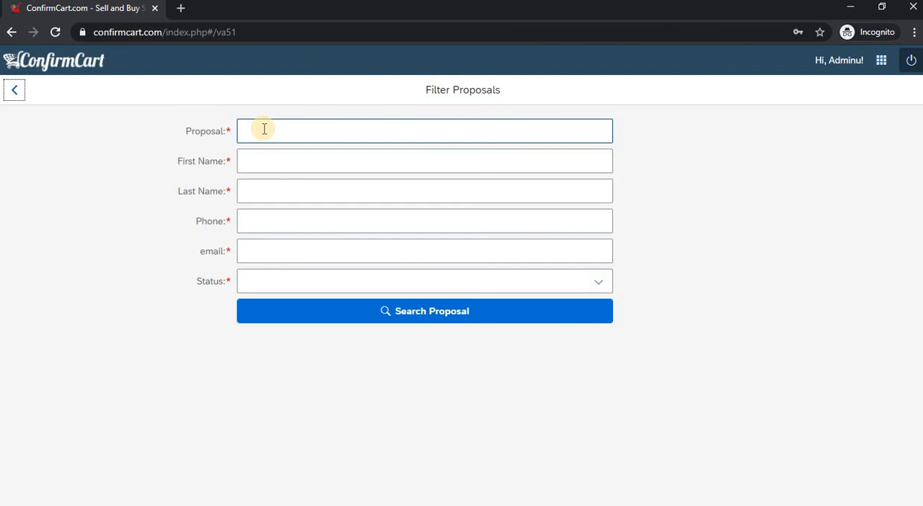
pyautogui.click(425, 131)
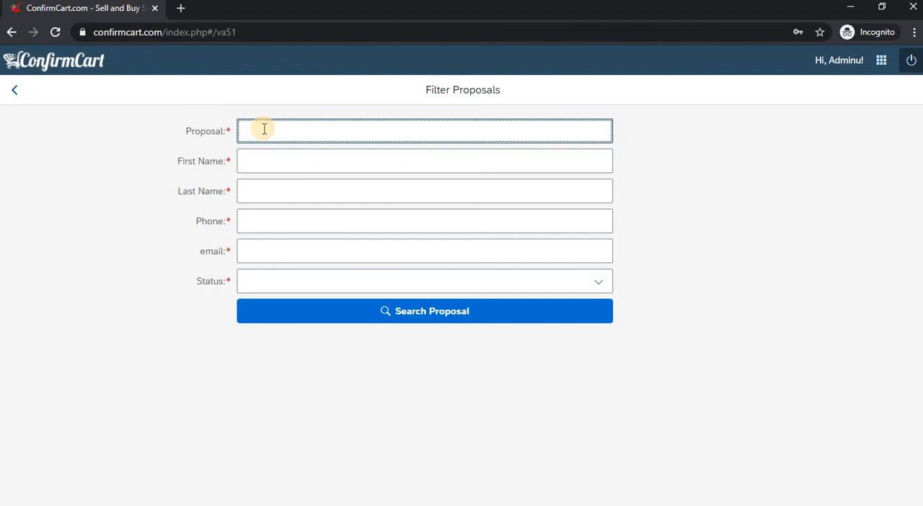
pyautogui.click(424, 130)
pyautogui.write('k')
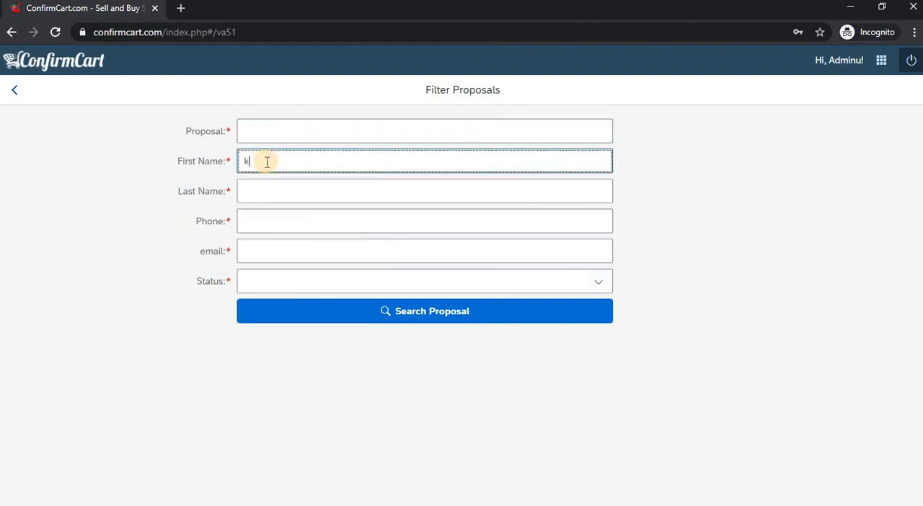
pyautogui.write('elly')
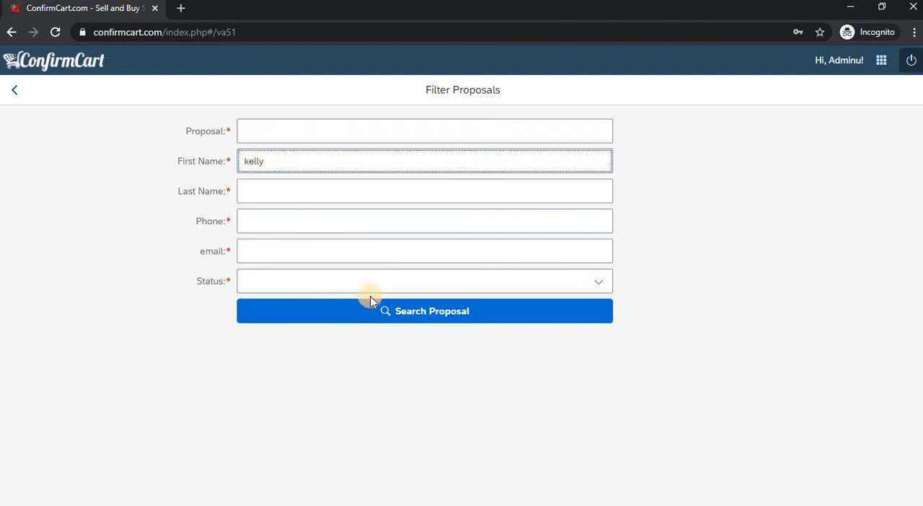
pyautogui.click(425, 310)
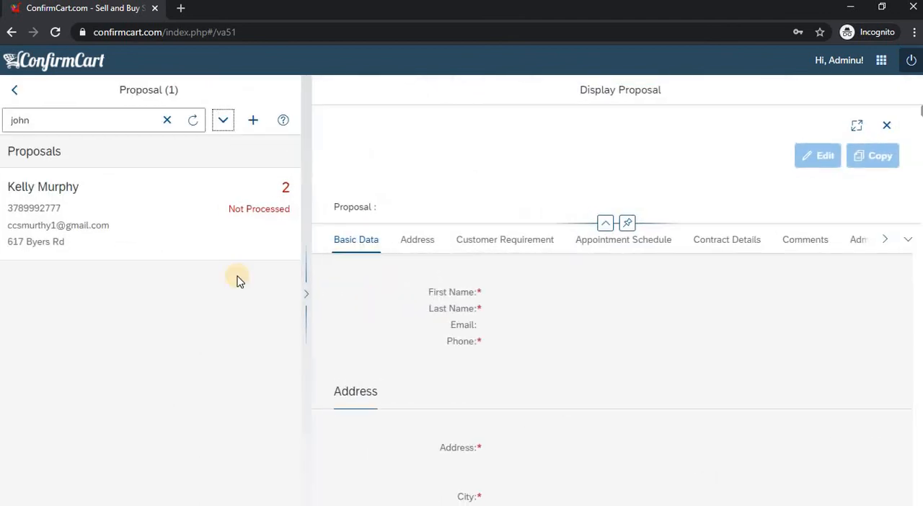
pyautogui.moveTo(87, 150)
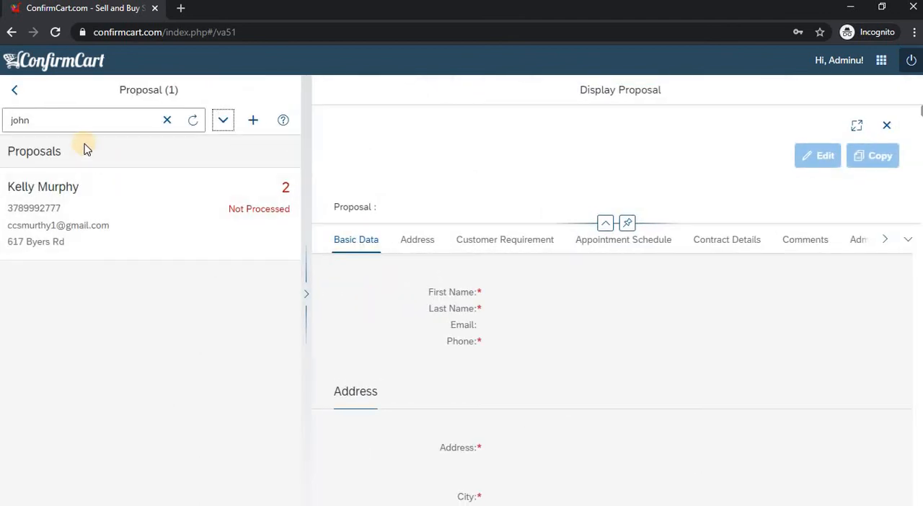